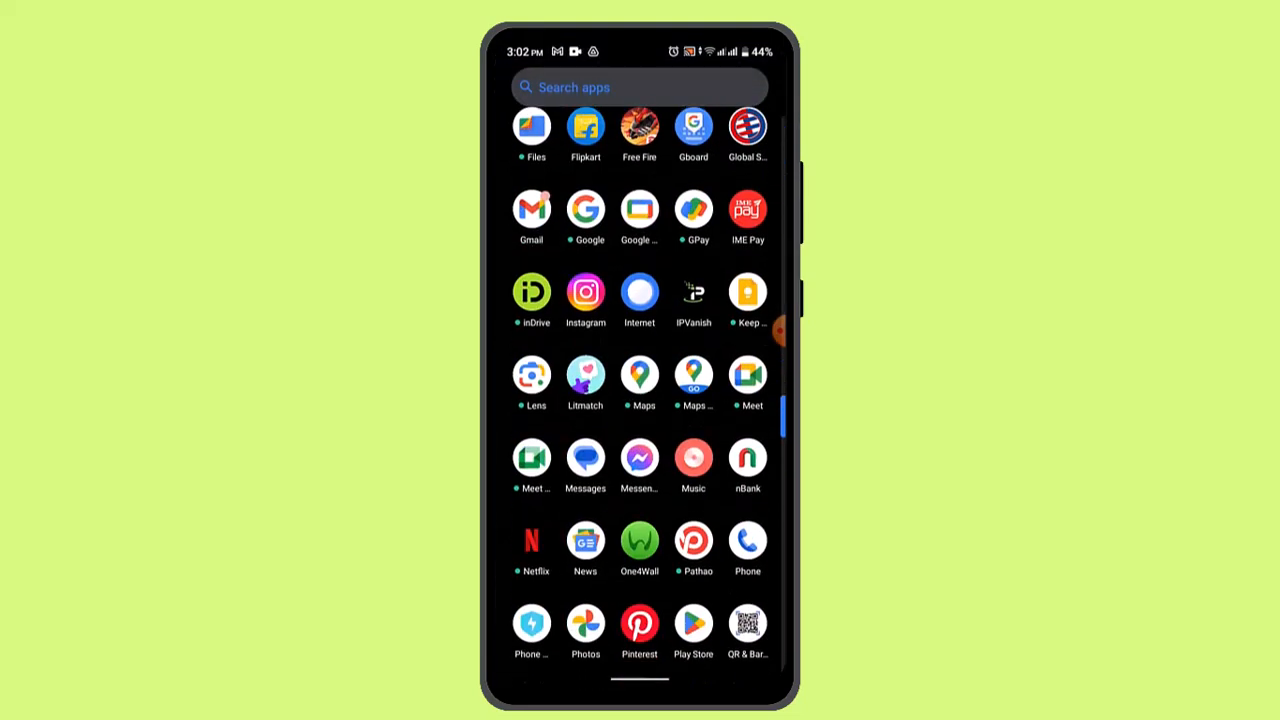
# Dismiss the wallet connection prompt and launch Binance to its hot-coins home screen.
pyautogui.scroll(-3)
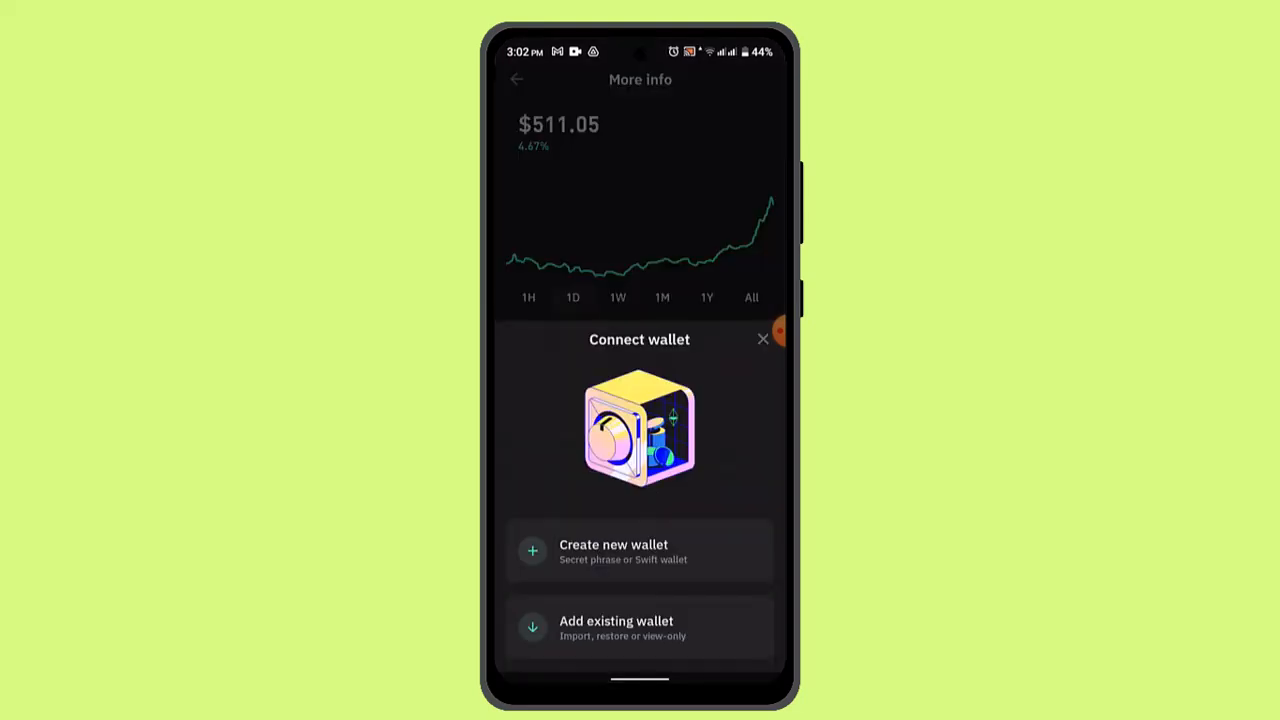
pyautogui.click(761, 339)
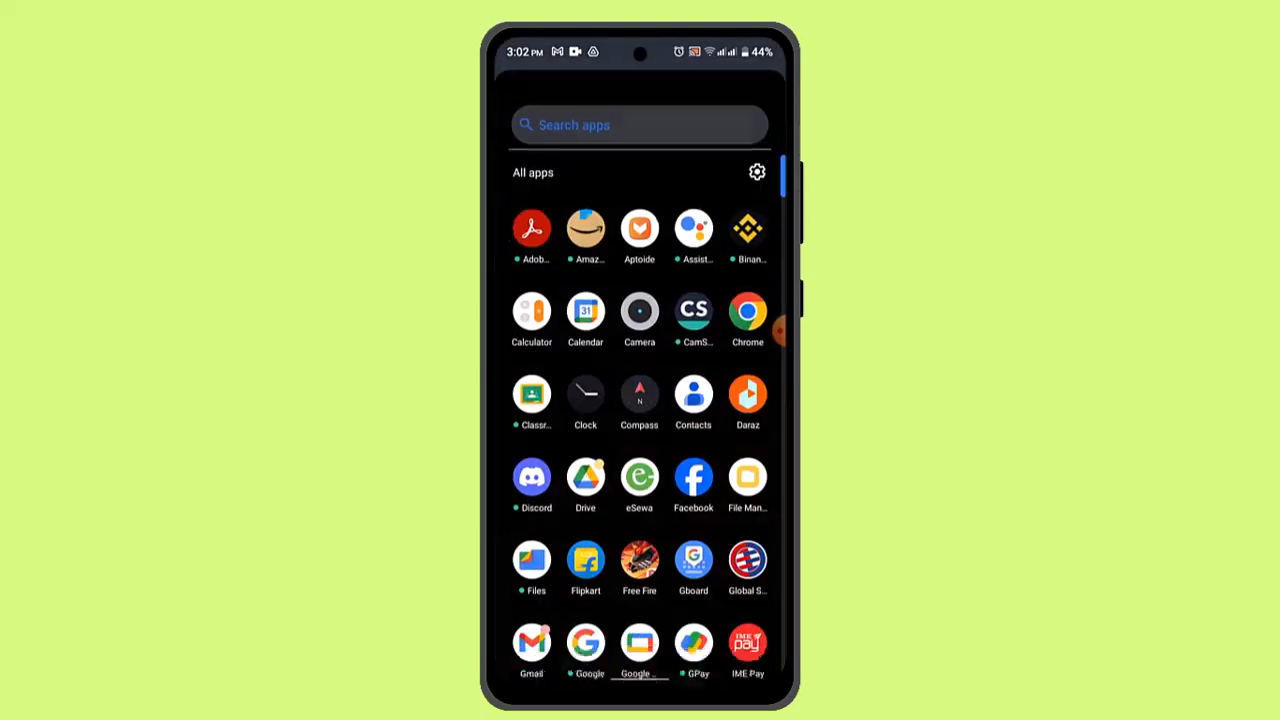
pyautogui.click(747, 228)
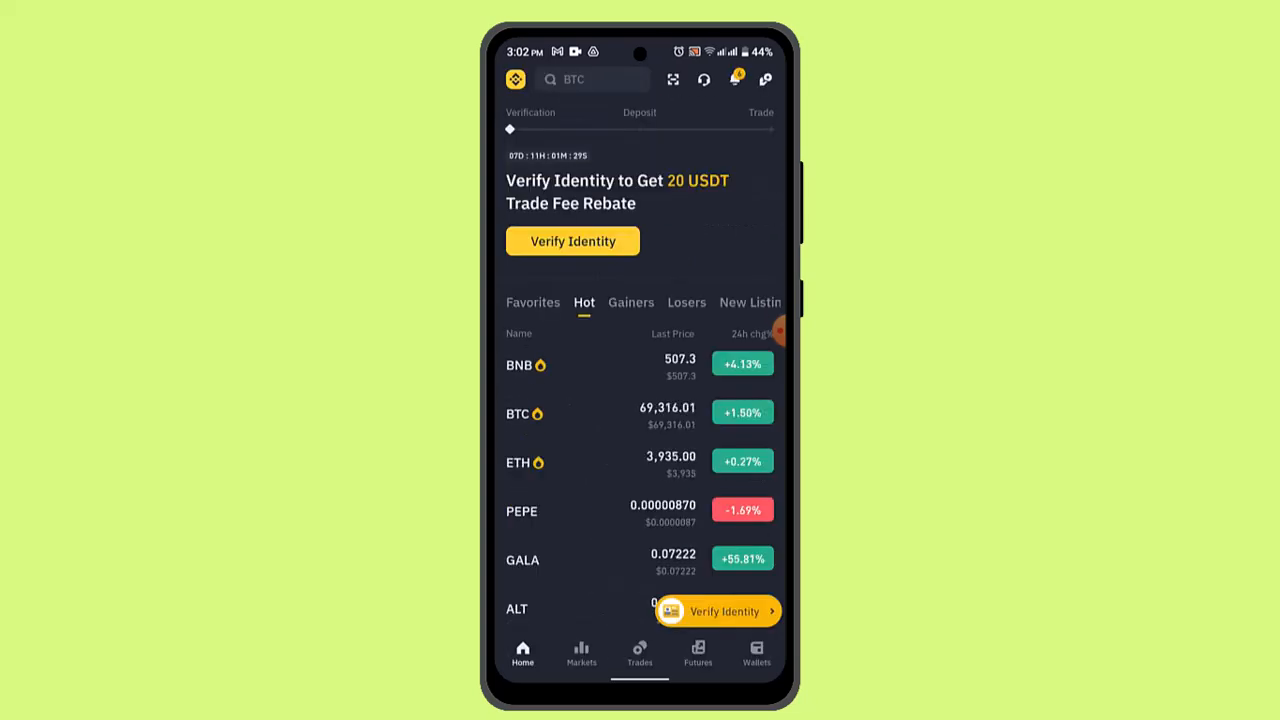
# Browse Funding and Spot wallet balances, then start a BTC transfer from Spot Wallet to Funding.
pyautogui.click(756, 653)
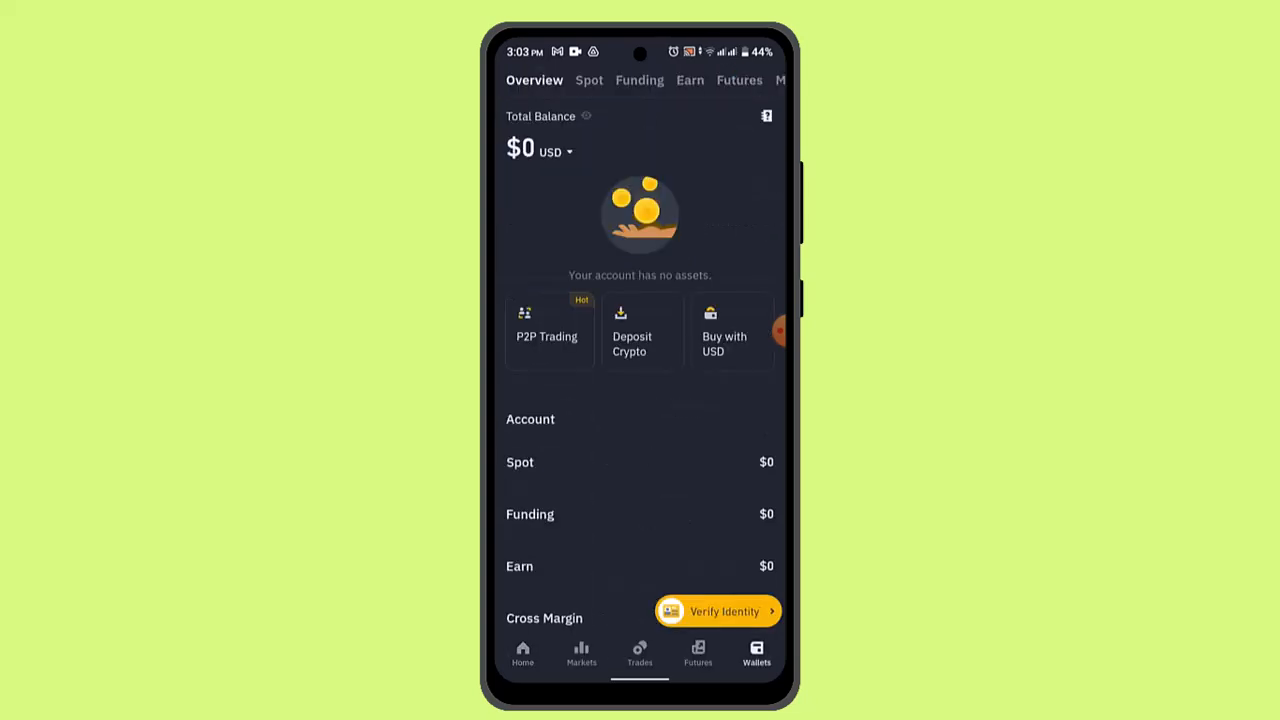
pyautogui.click(639, 80)
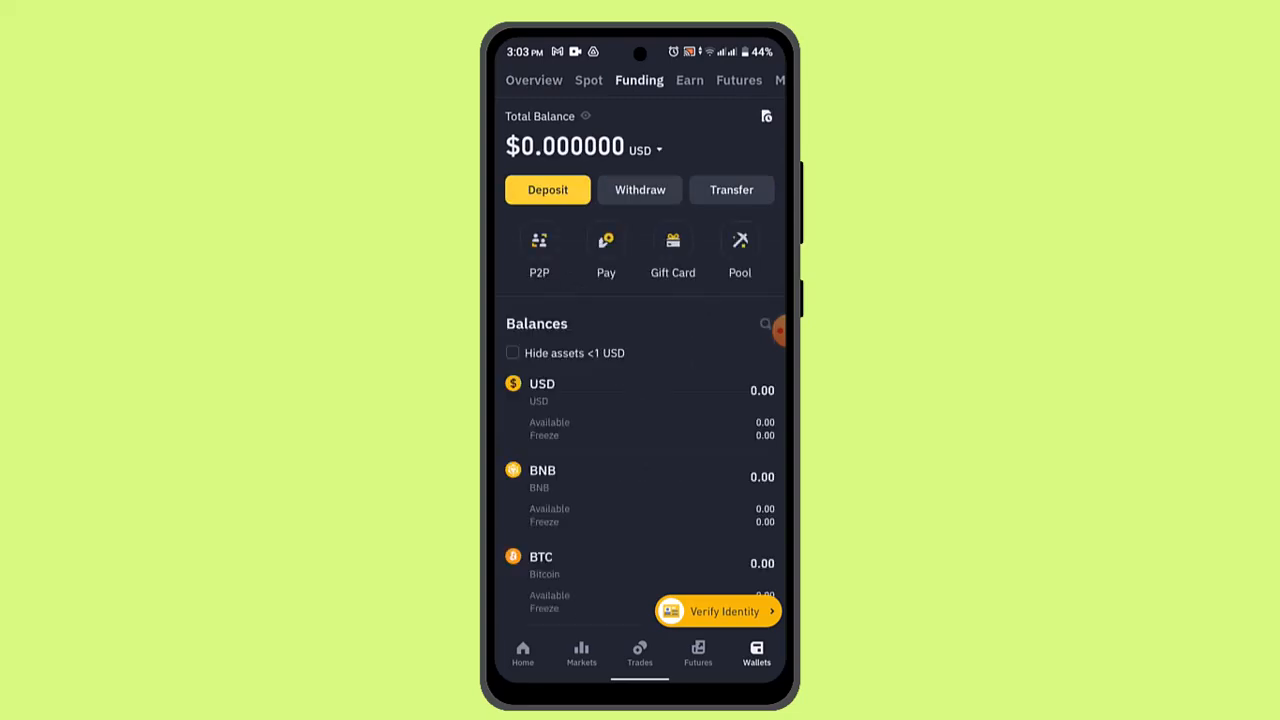
pyautogui.click(588, 80)
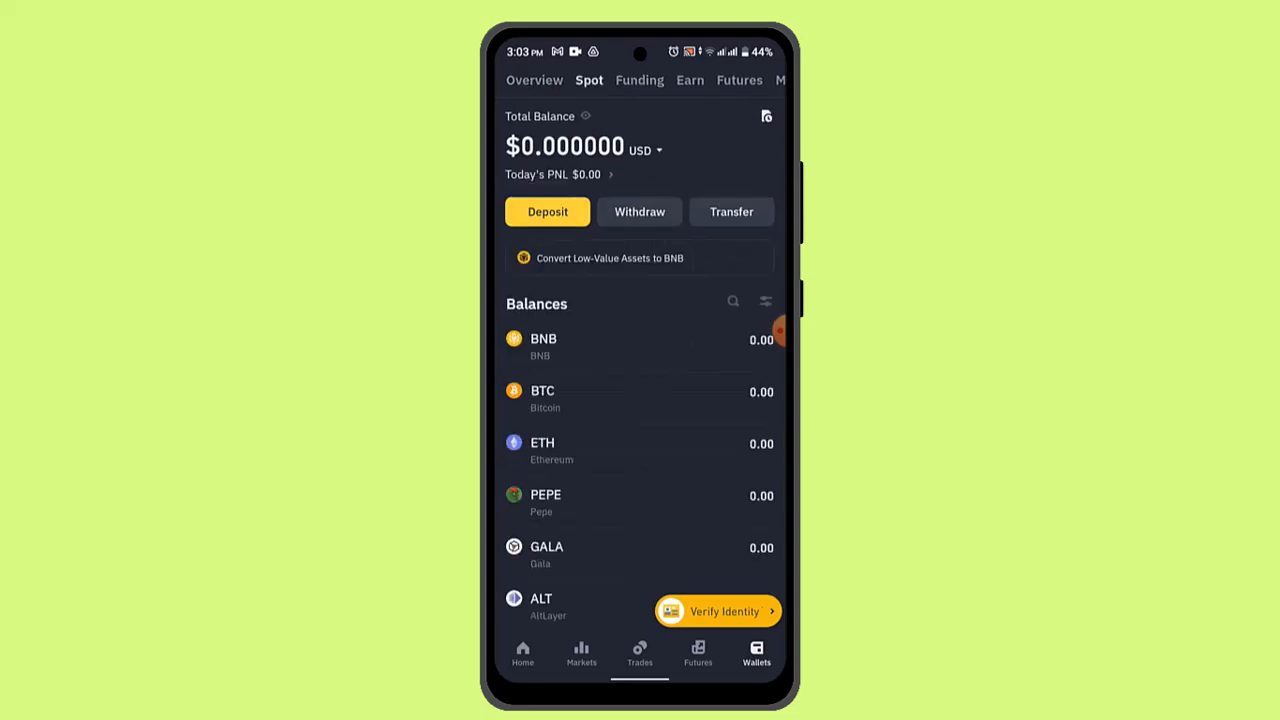
pyautogui.click(731, 211)
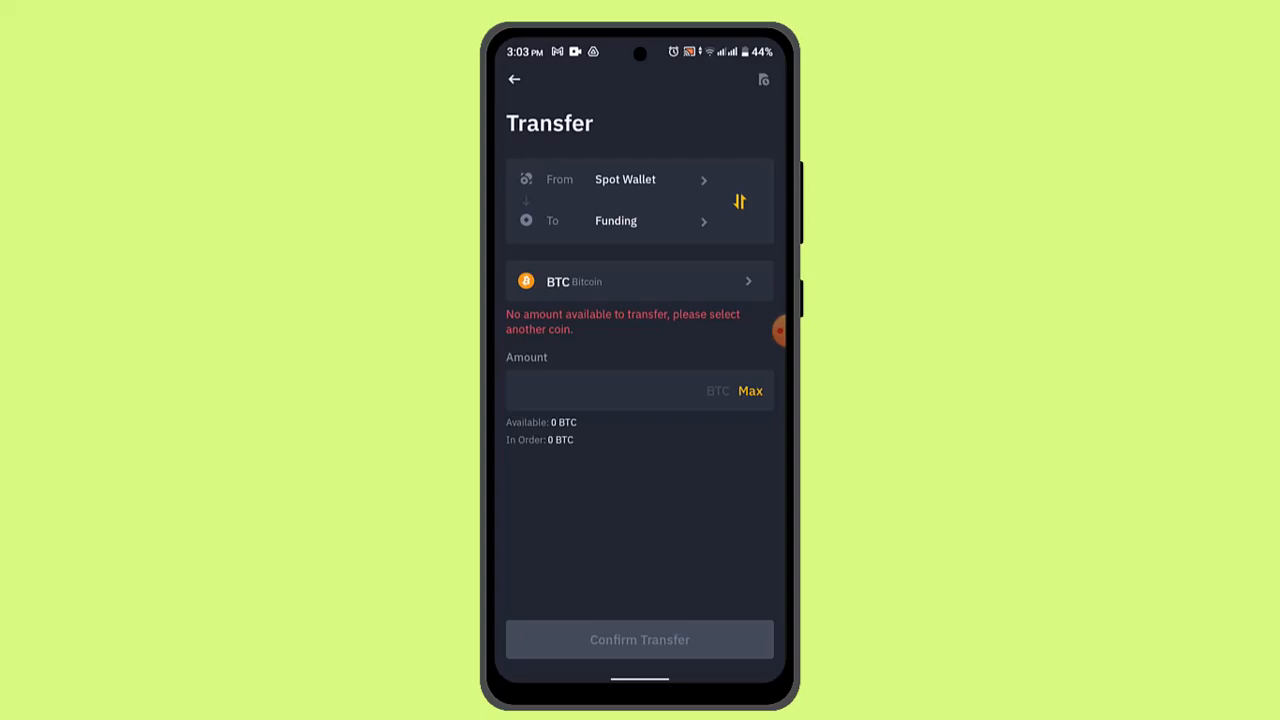